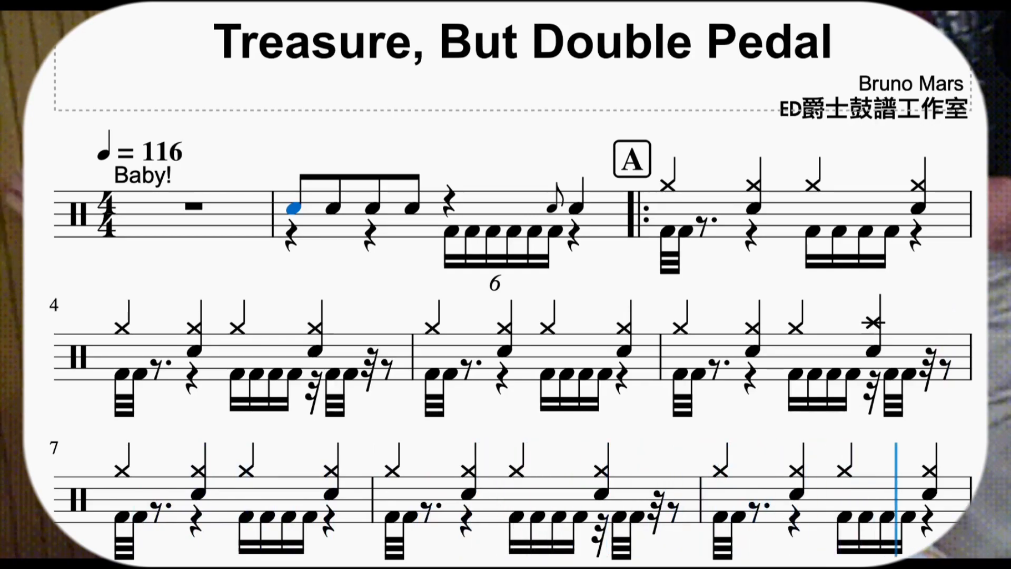
{"action": "scroll", "scroll_direction": "down", "scroll_amount": 3}
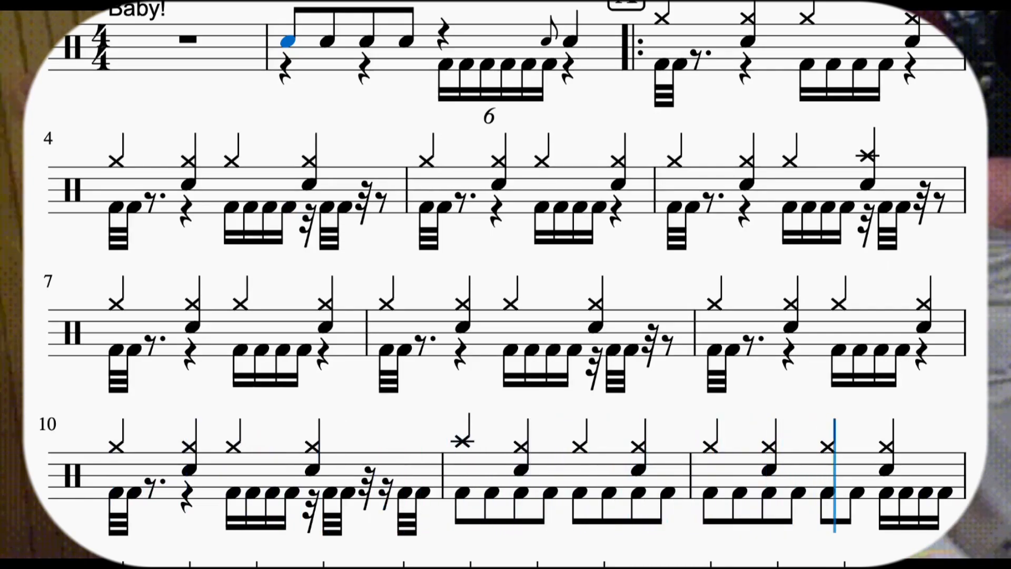
{"action": "scroll", "scroll_direction": "down", "scroll_amount": 3}
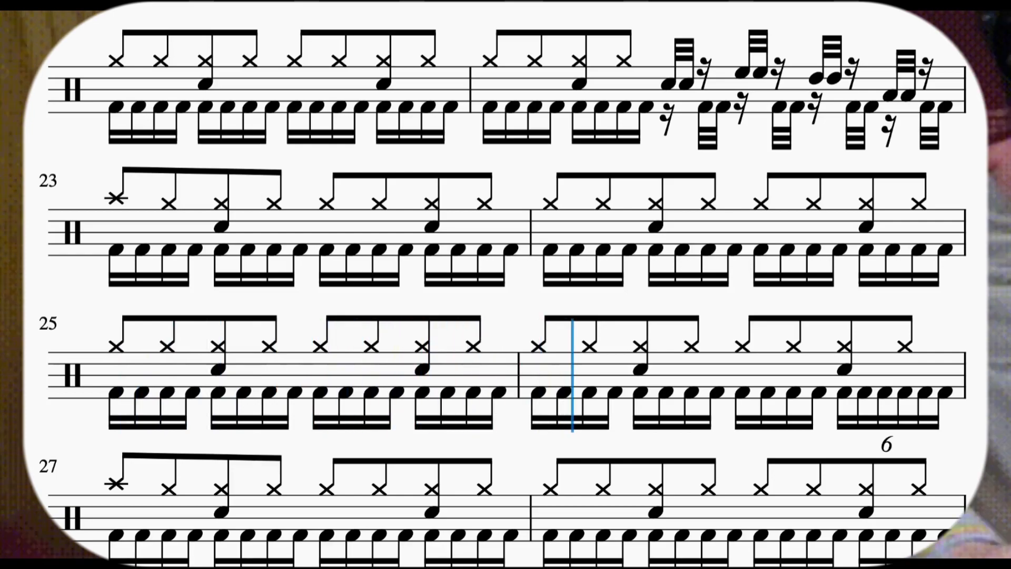
{"action": "scroll", "scroll_direction": "down", "scroll_amount": 3}
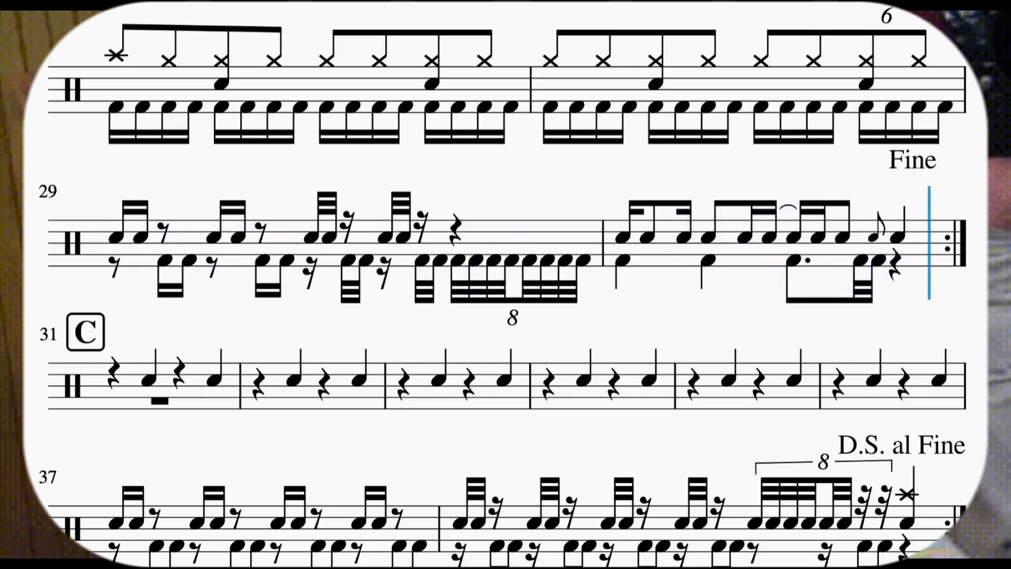
{"action": "scroll", "scroll_direction": "up", "scroll_amount": 3}
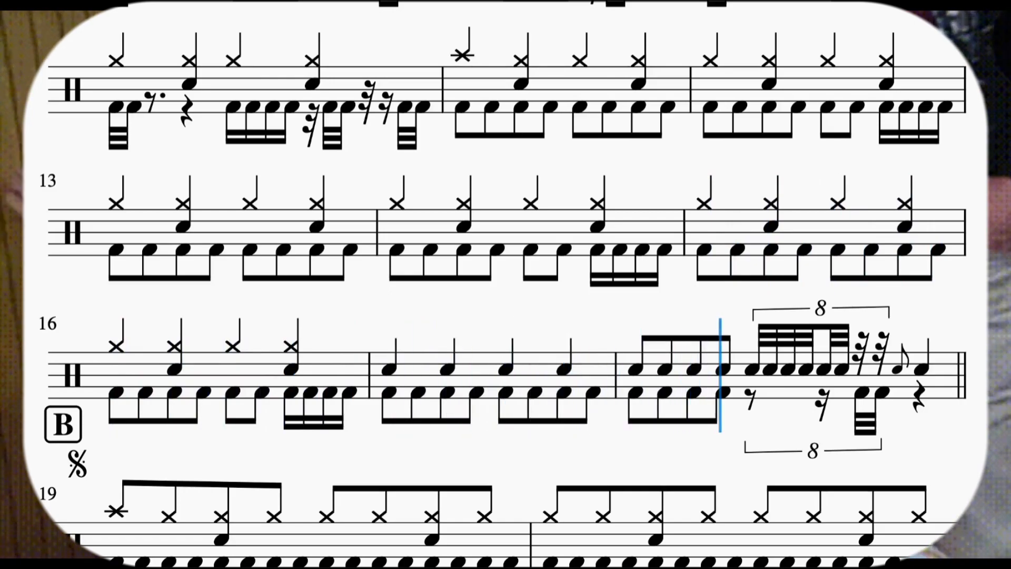
{"action": "scroll", "scroll_direction": "down", "scroll_amount": 3}
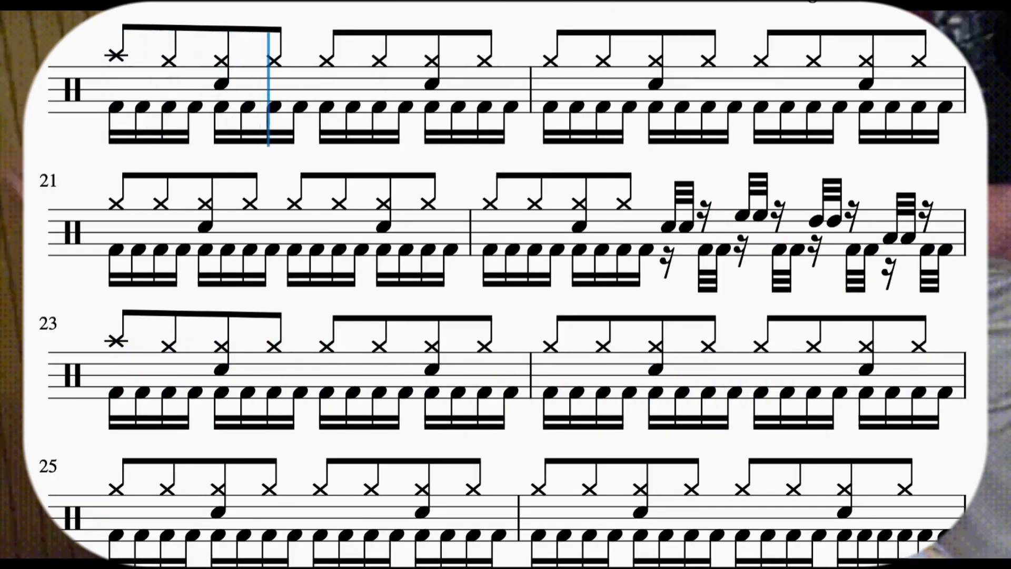